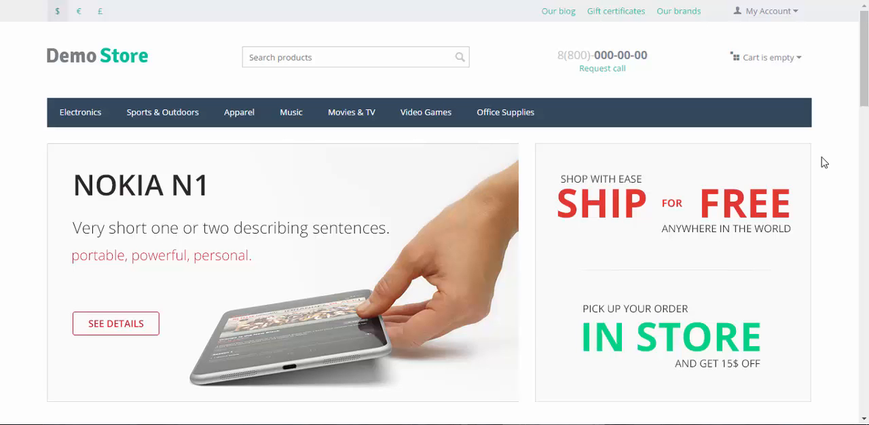
mouse_move(839, 161)
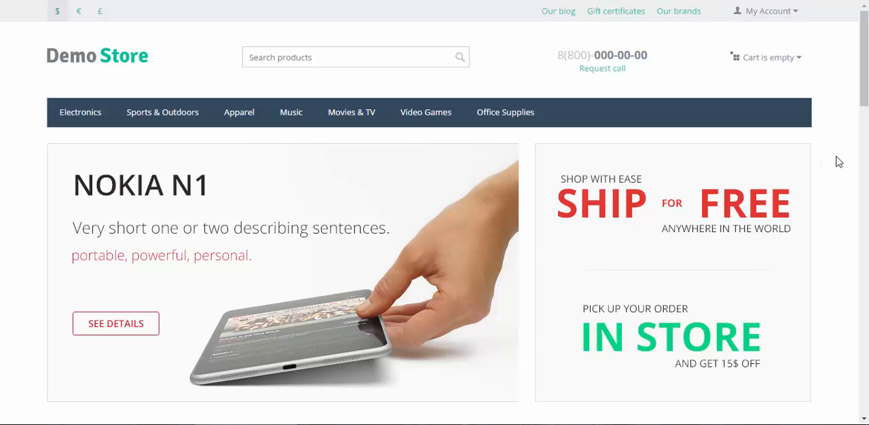
Browse the storefront Electronics category in grid, detailed list and compact list layouts.
scroll(down, 3)
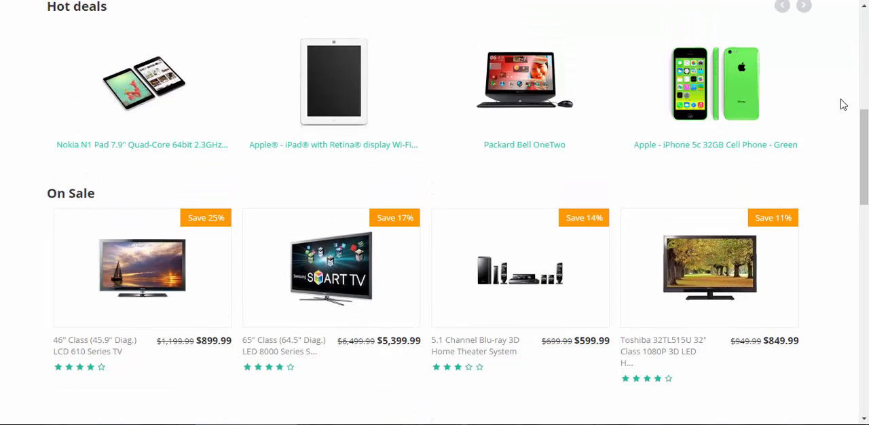
mouse_move(399, 51)
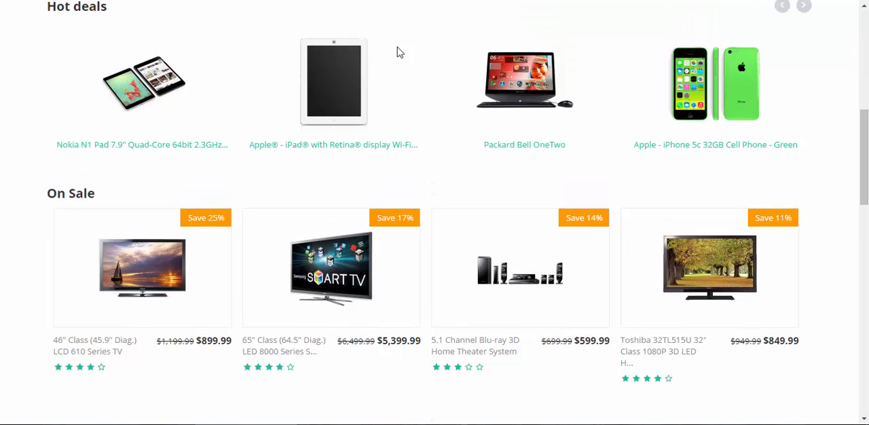
mouse_move(332, 81)
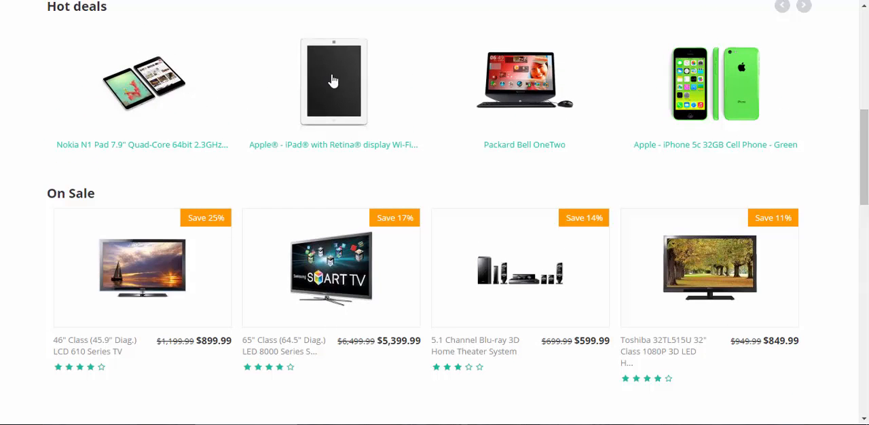
scroll(up, 3)
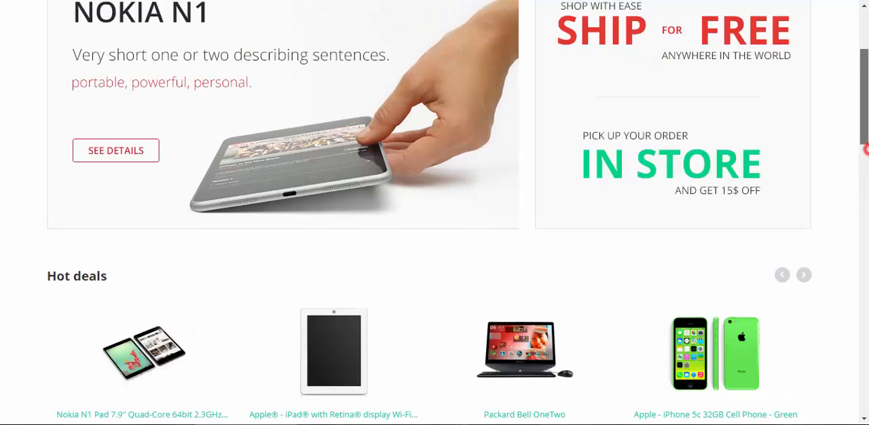
scroll(up, 3)
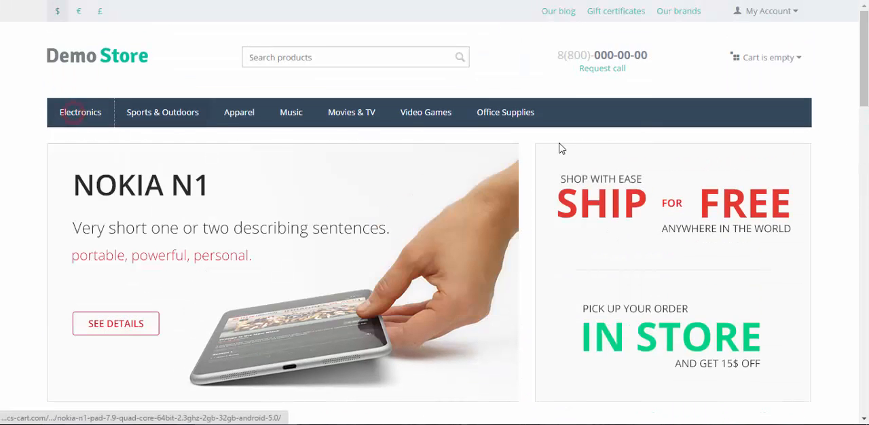
click(80, 111)
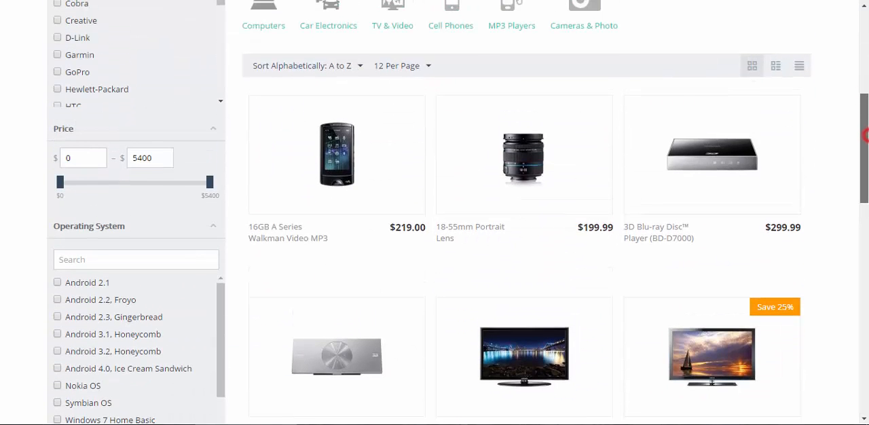
mouse_move(831, 123)
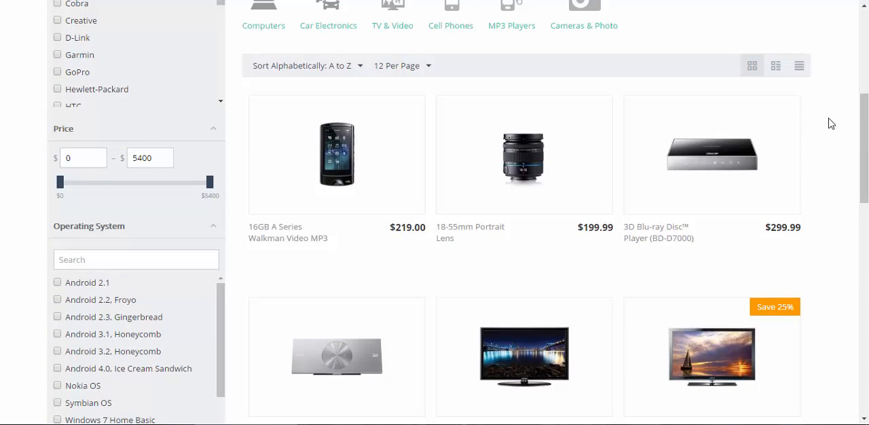
mouse_move(782, 83)
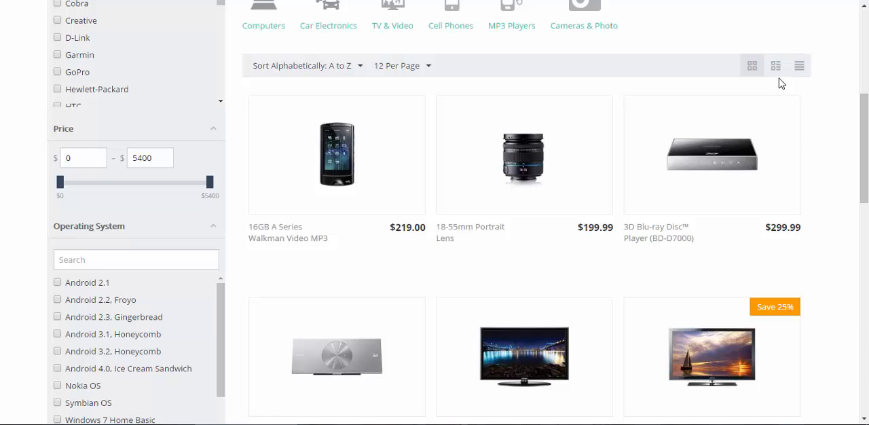
click(775, 65)
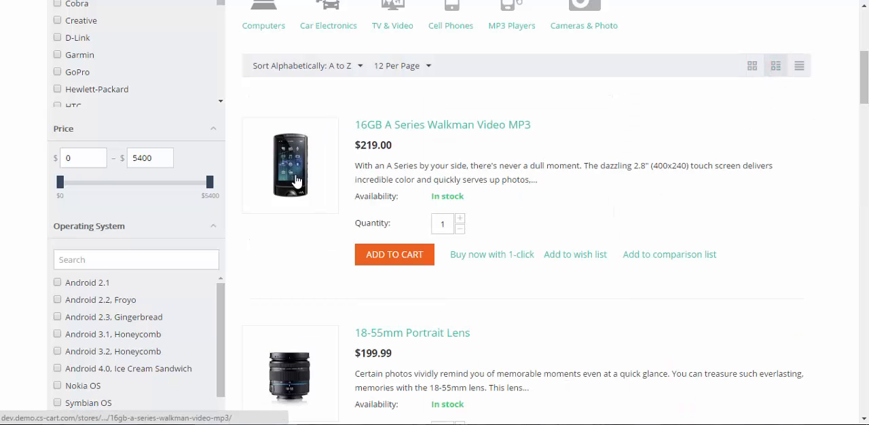
click(799, 65)
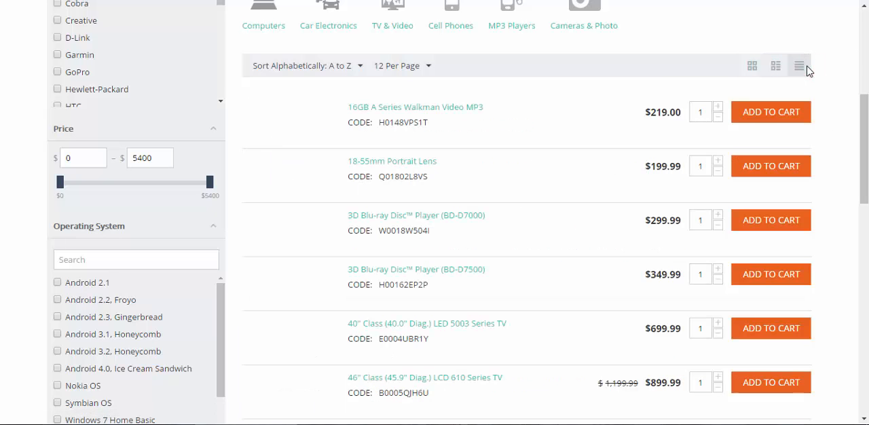
click(798, 65)
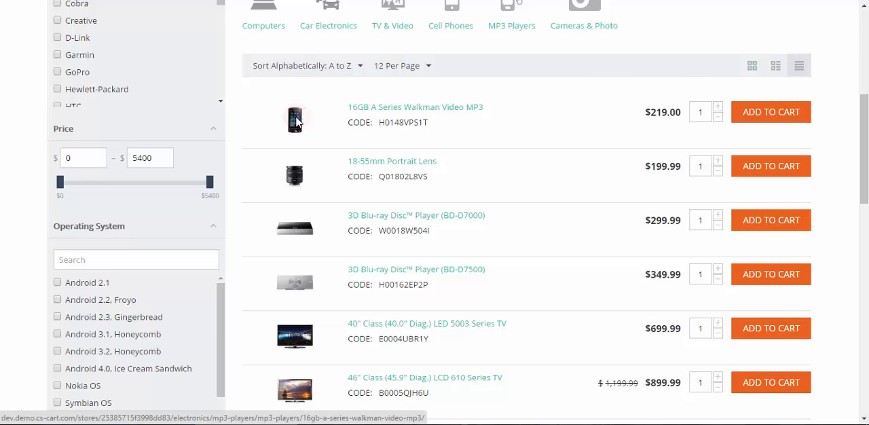
Go to the CS-Cart admin dashboard showing recent orders and sales.
click(415, 106)
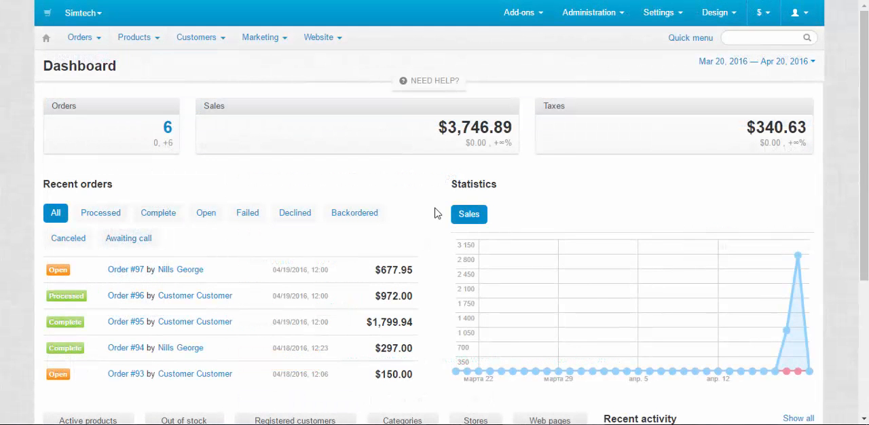
Reach the Thumbnails page from the admin Settings menu.
click(662, 12)
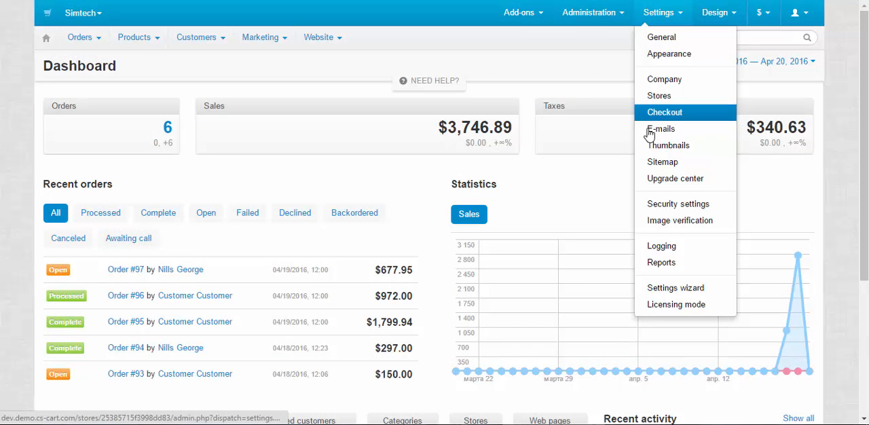
click(668, 145)
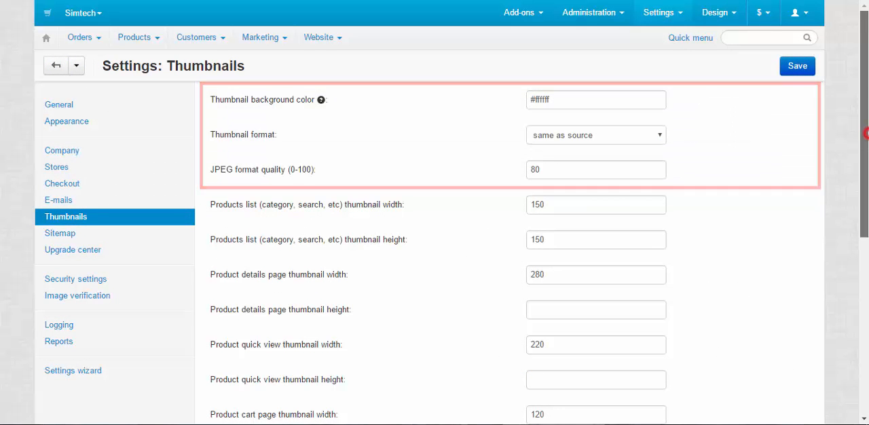
scroll(down, 3)
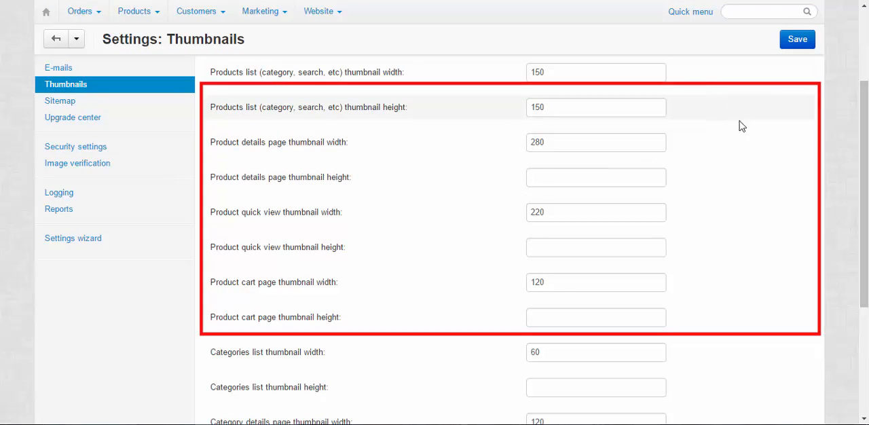
scroll(down, 3)
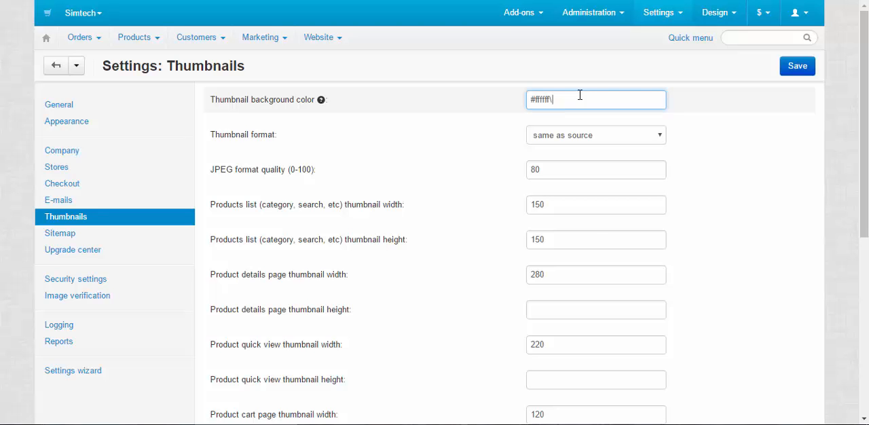
Save the thumbnail background colour as #000 and head to the Administration menu.
text(#)
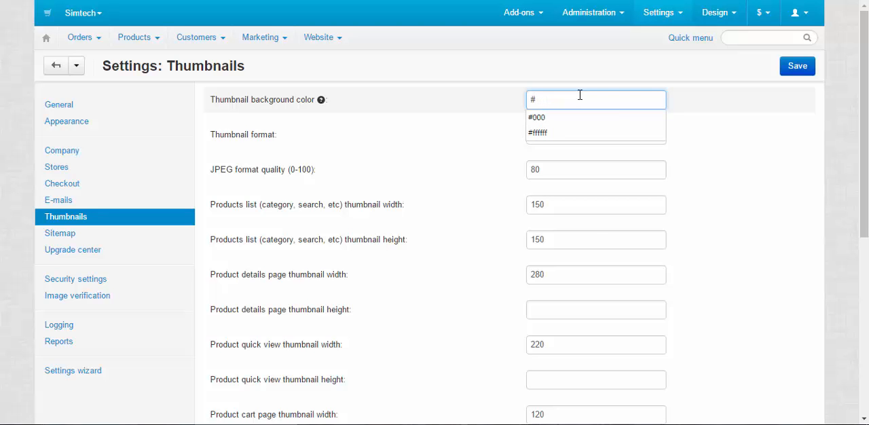
click(537, 117)
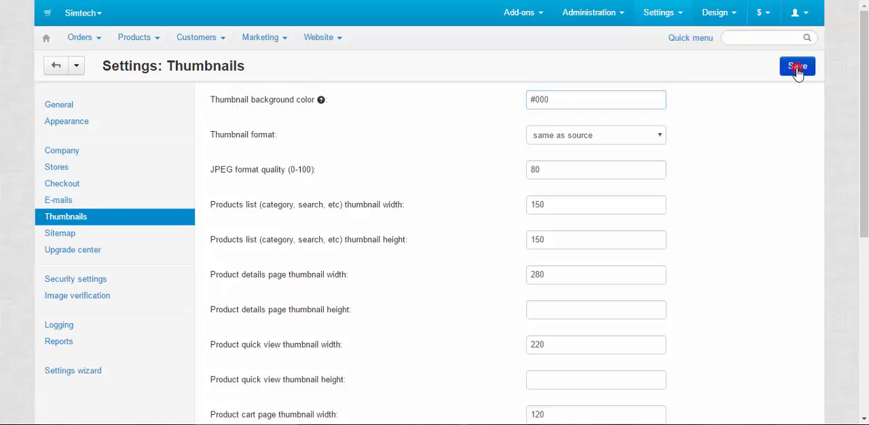
click(796, 65)
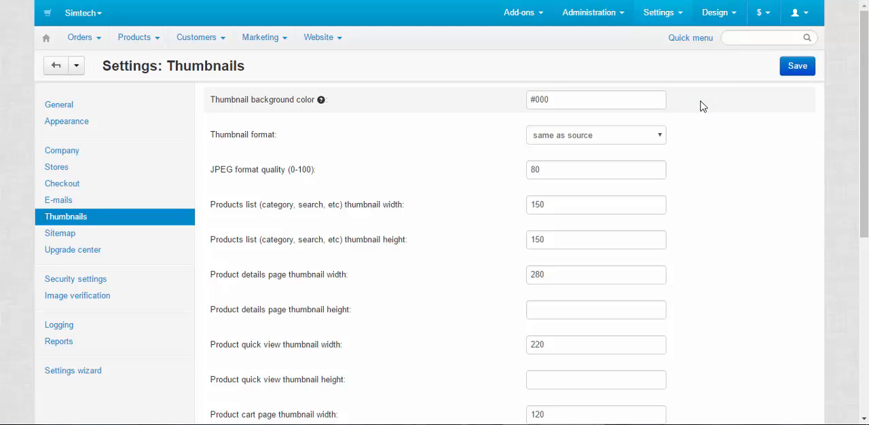
mouse_move(695, 106)
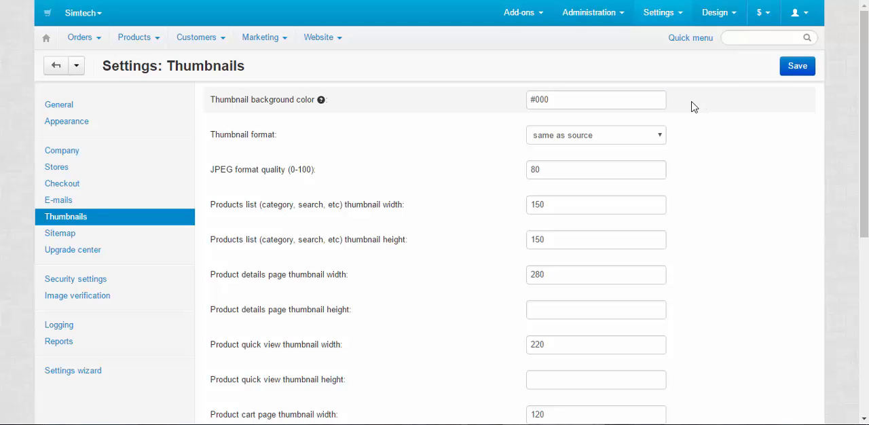
click(589, 12)
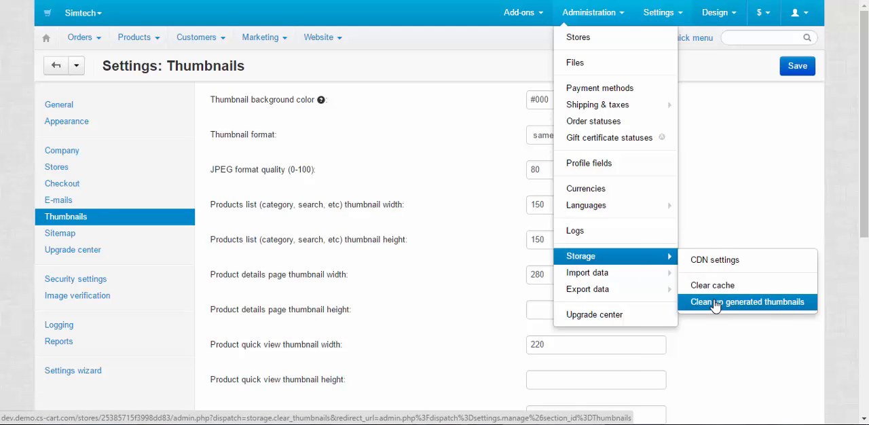
Clean up generated thumbnails via Administration > Storage.
click(746, 301)
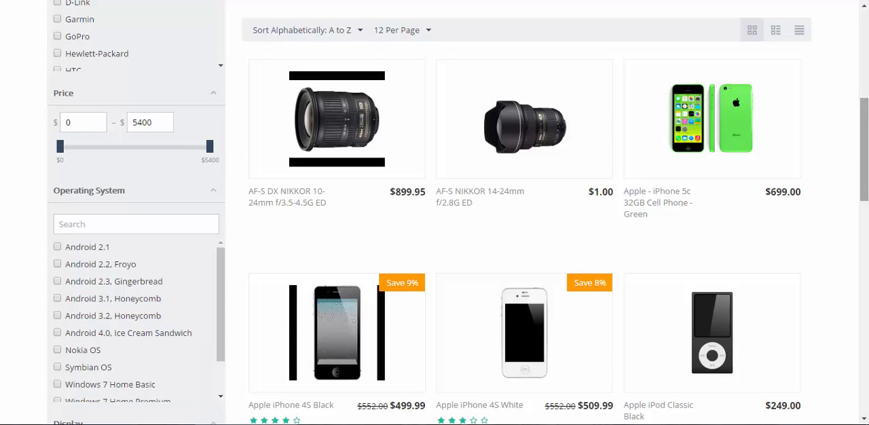
mouse_move(524, 124)
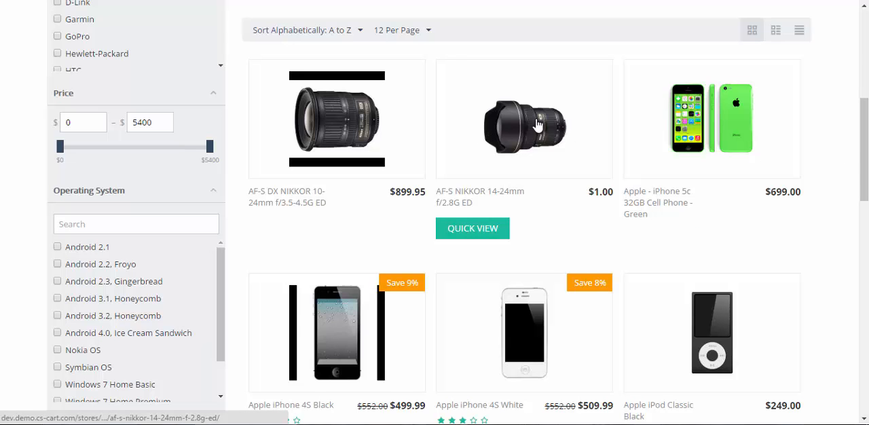
mouse_move(372, 304)
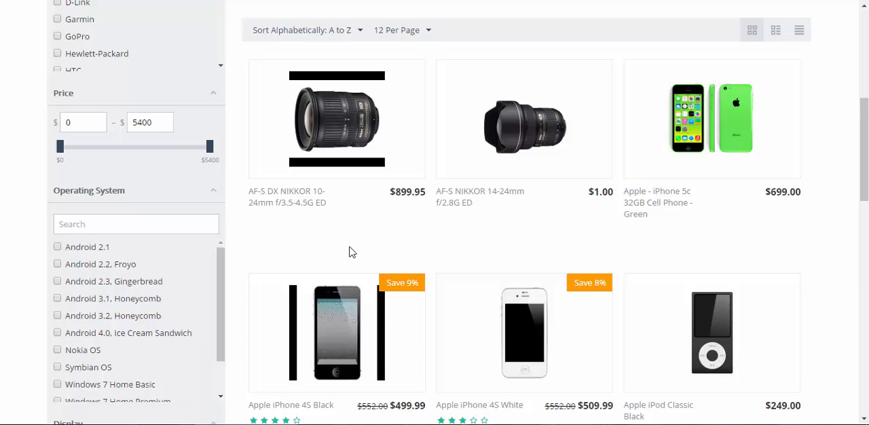
mouse_move(312, 117)
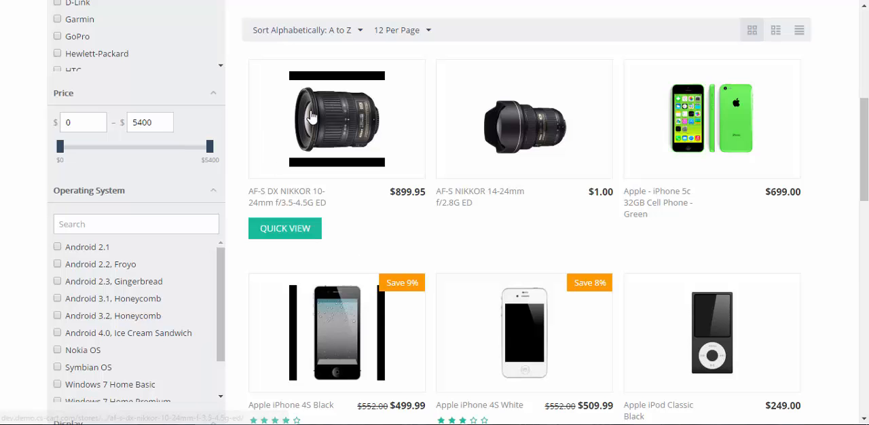
mouse_move(352, 92)
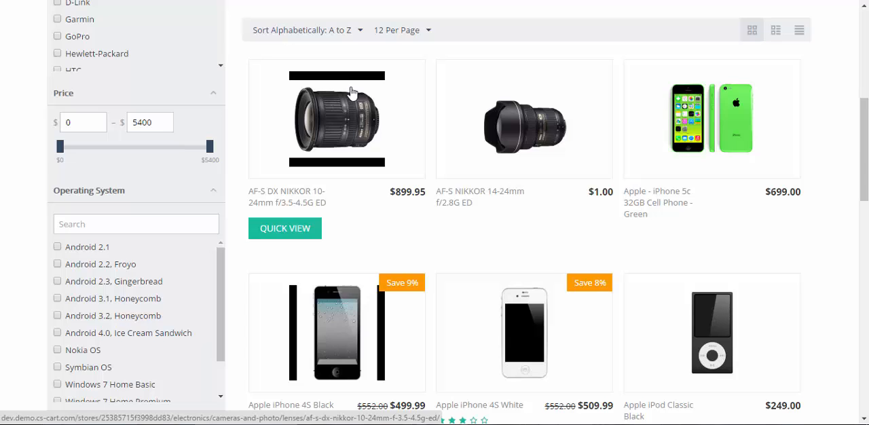
mouse_move(332, 83)
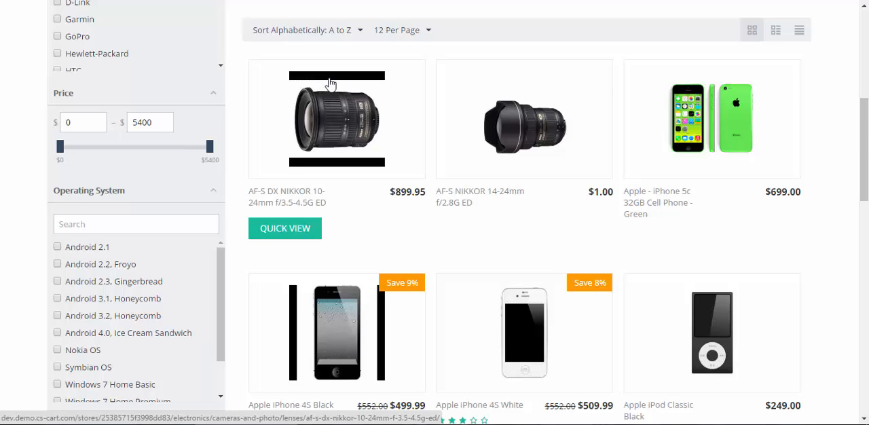
mouse_move(385, 168)
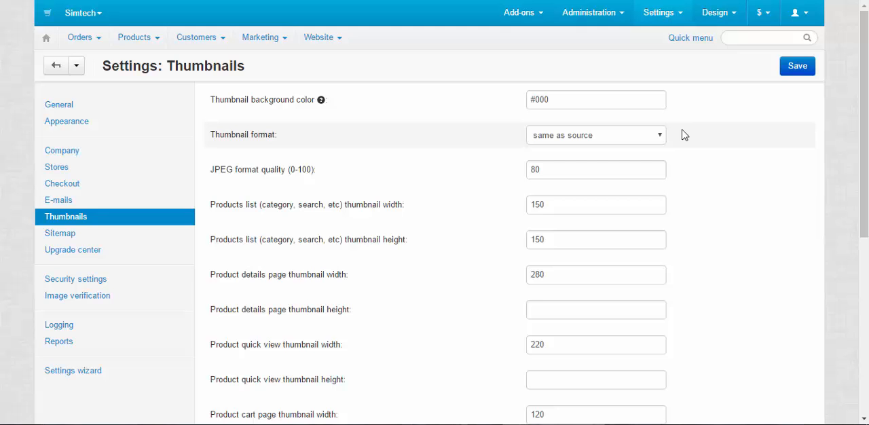
mouse_move(664, 129)
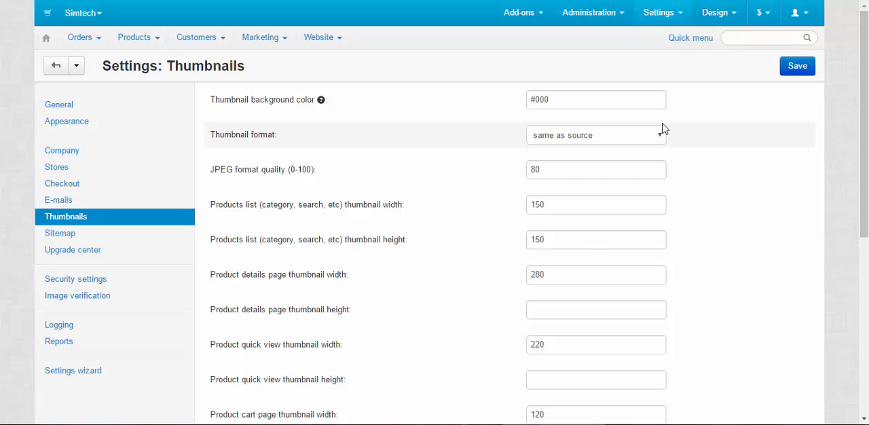
click(595, 135)
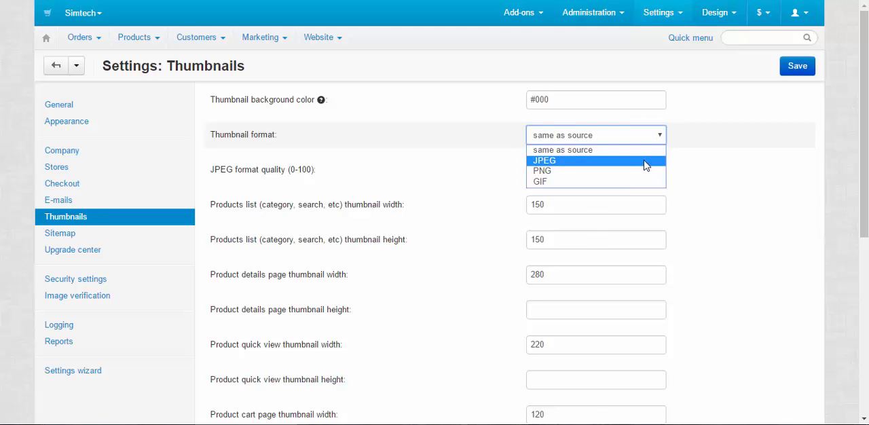
mouse_move(590, 171)
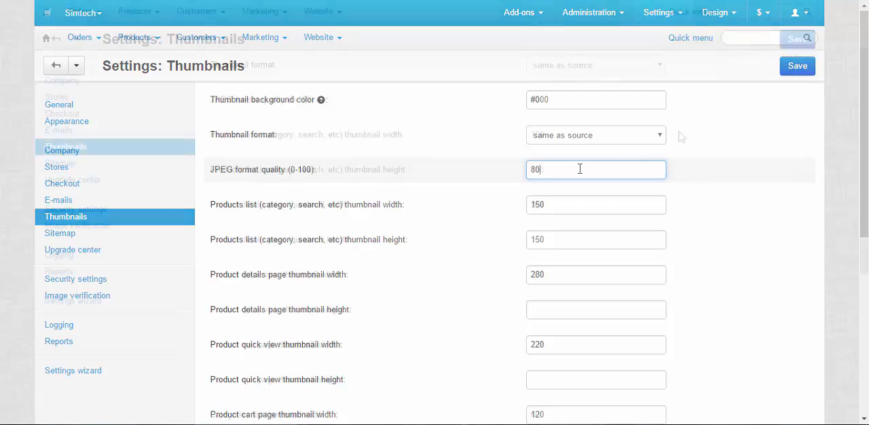
Clear the 'Products list thumbnail height' value (150), keep width 150, and save.
scroll(down, 3)
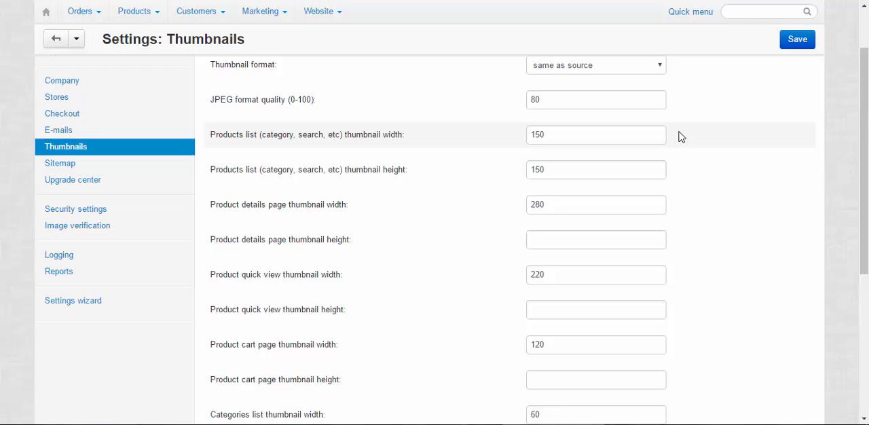
mouse_move(698, 171)
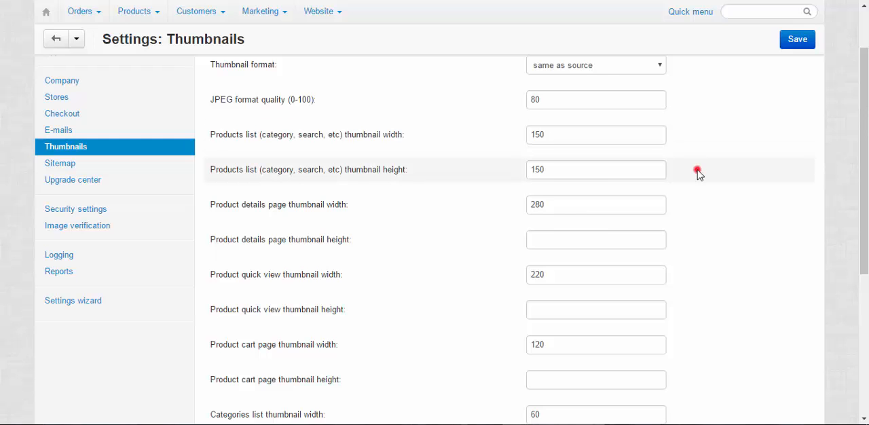
mouse_move(691, 174)
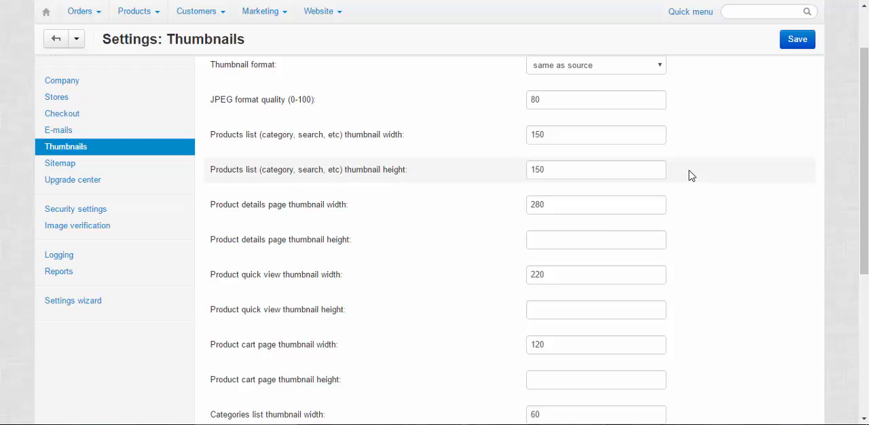
mouse_move(703, 147)
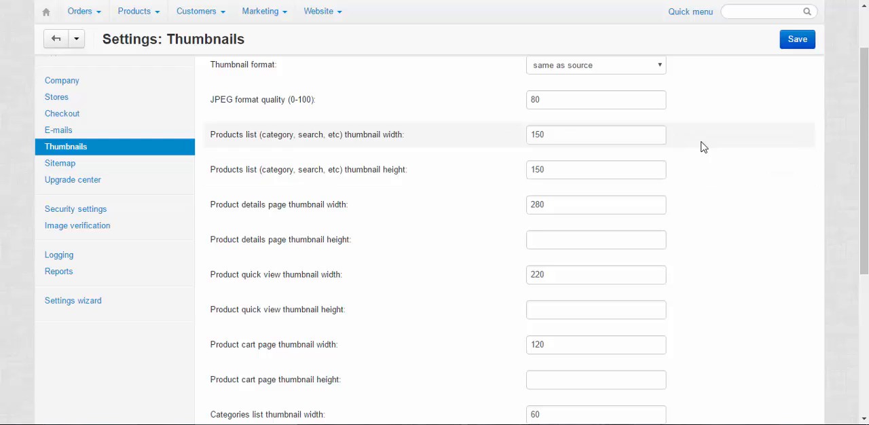
mouse_move(685, 174)
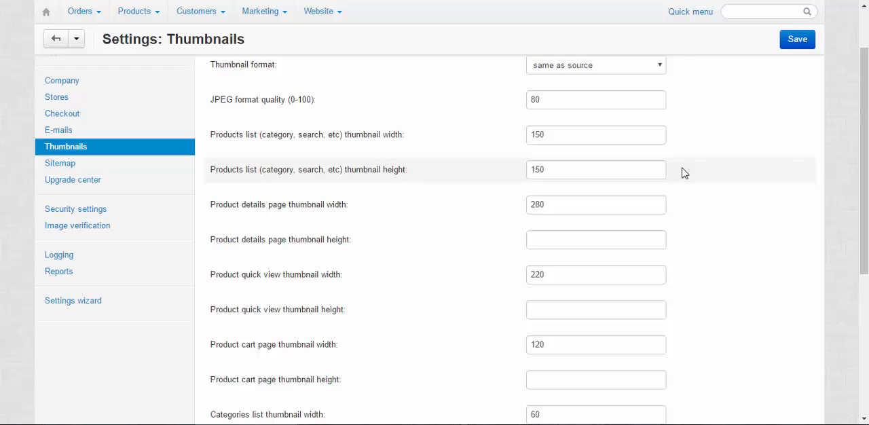
mouse_move(691, 211)
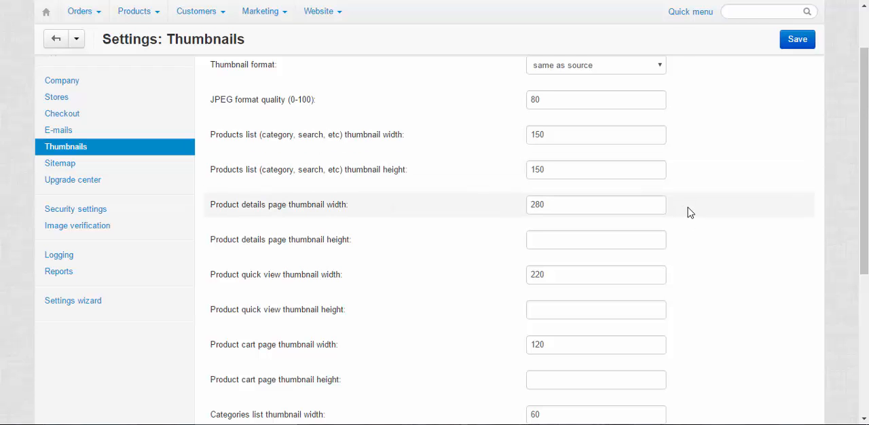
mouse_move(698, 155)
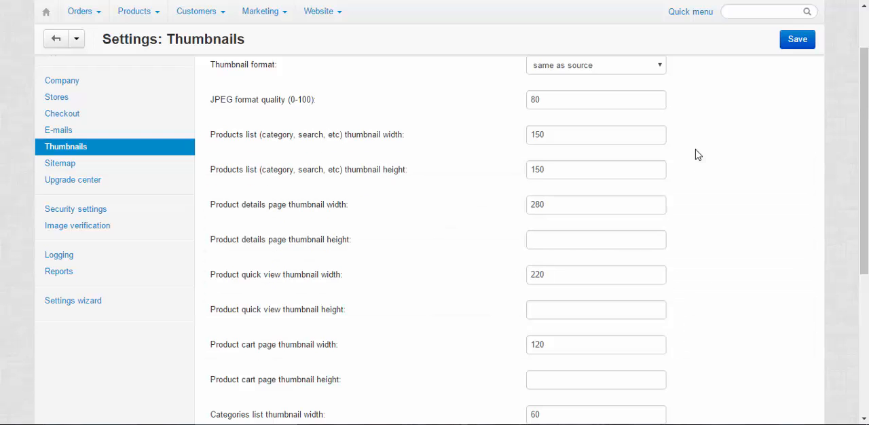
mouse_move(698, 141)
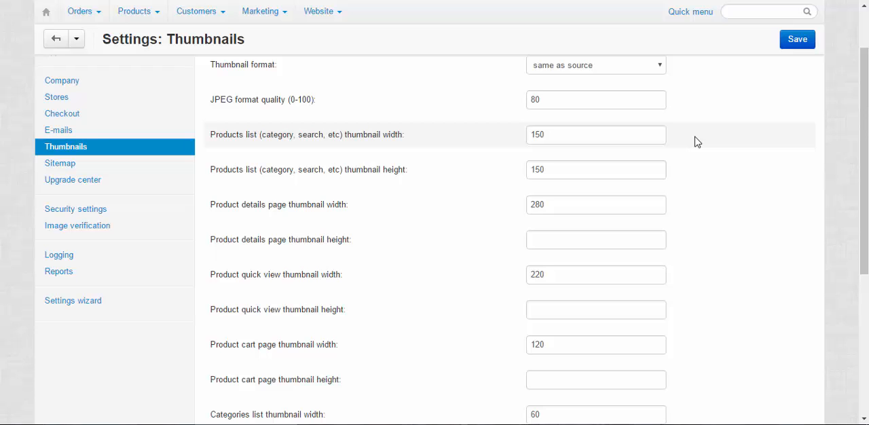
mouse_move(703, 144)
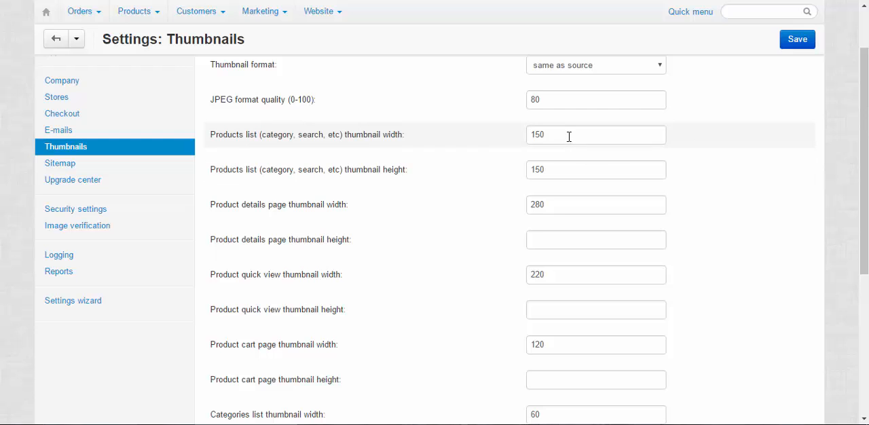
click(594, 169)
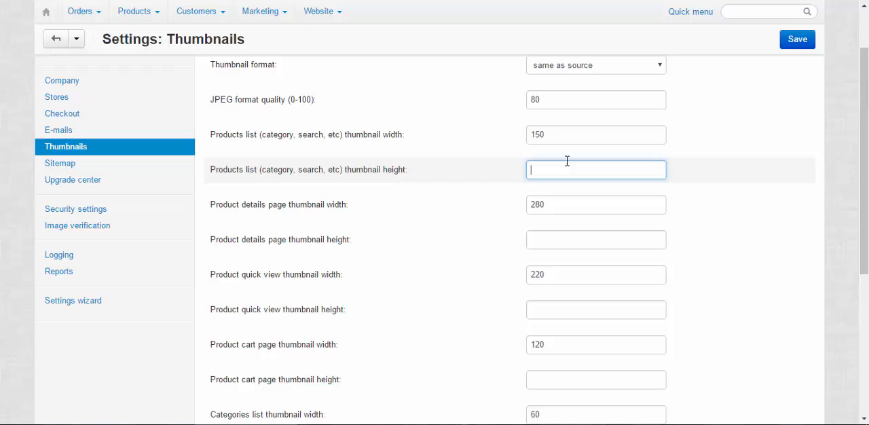
mouse_move(807, 64)
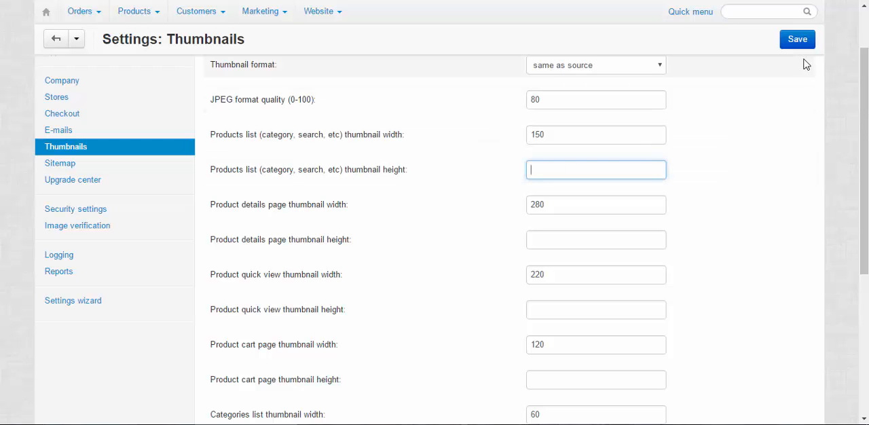
click(797, 38)
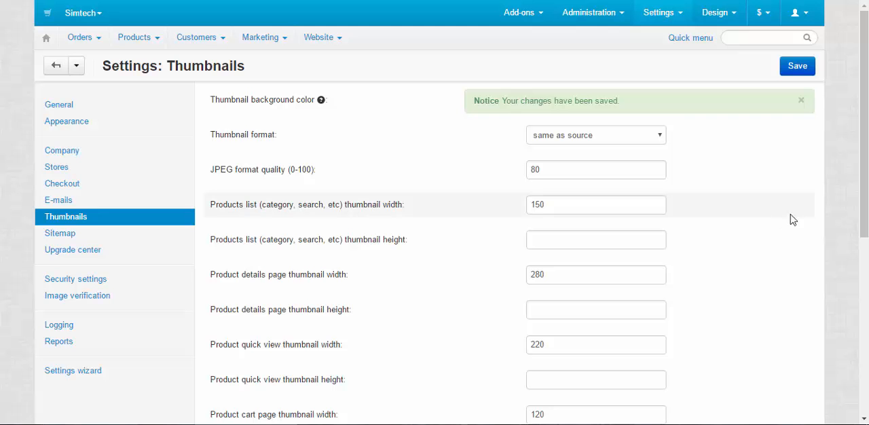
click(801, 101)
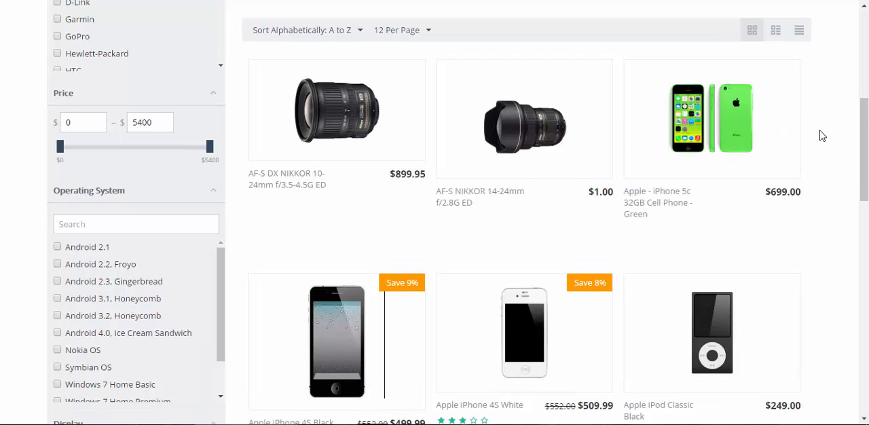
mouse_move(712, 120)
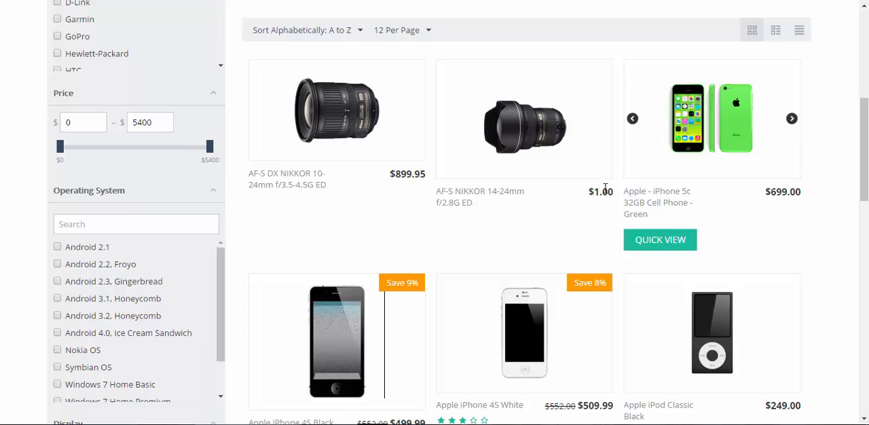
mouse_move(446, 211)
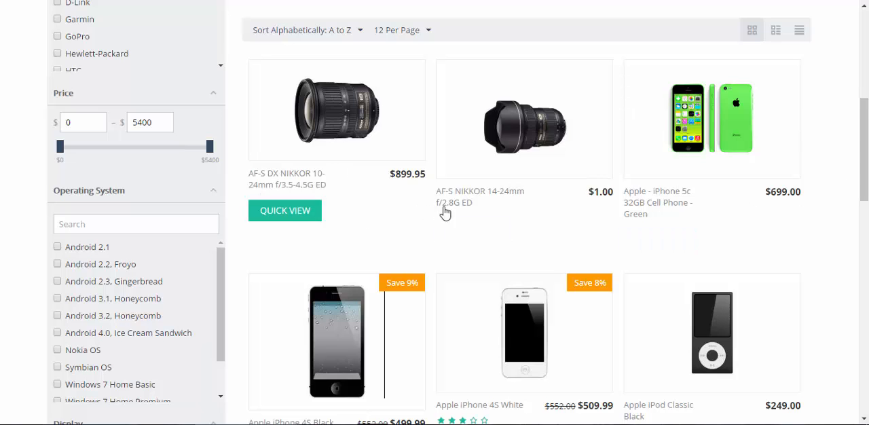
mouse_move(381, 244)
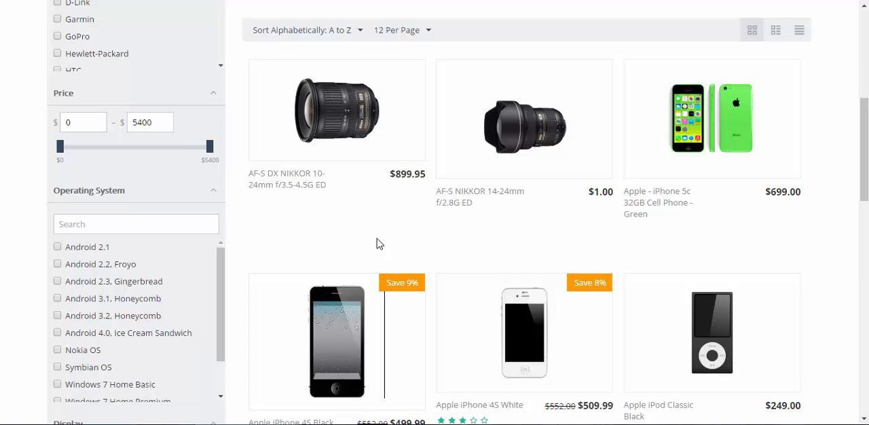
mouse_move(350, 138)
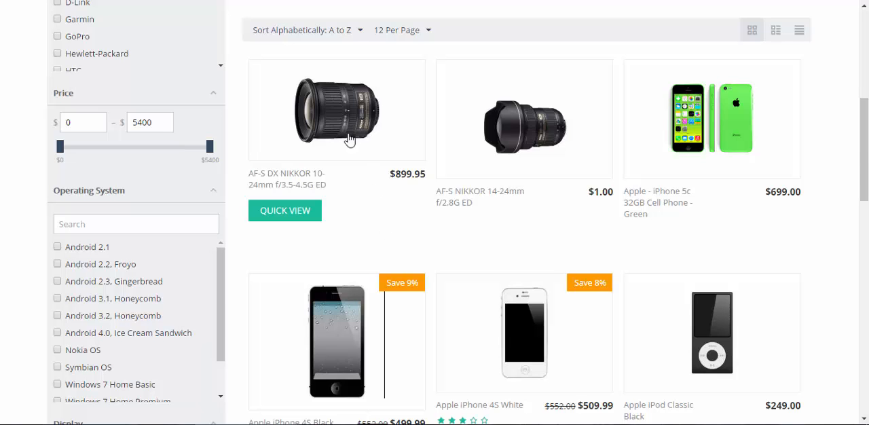
mouse_move(353, 183)
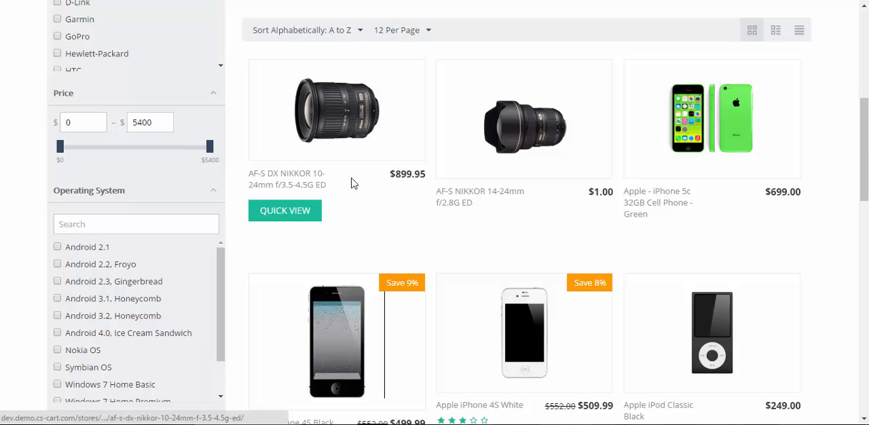
mouse_move(785, 187)
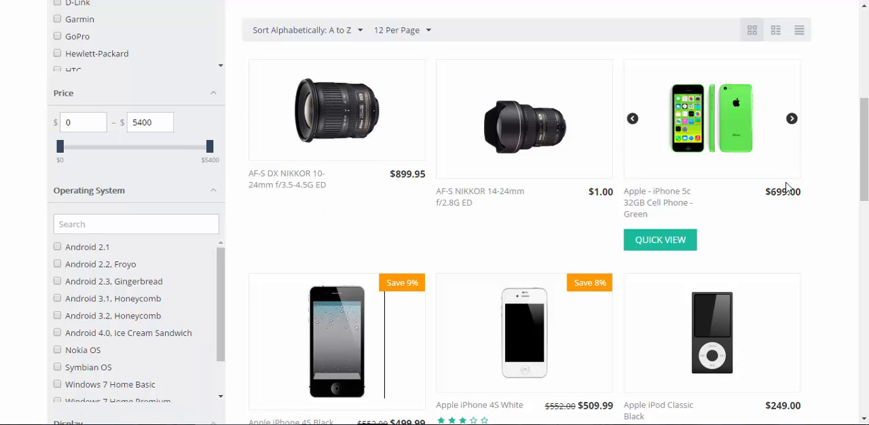
scroll(down, 3)
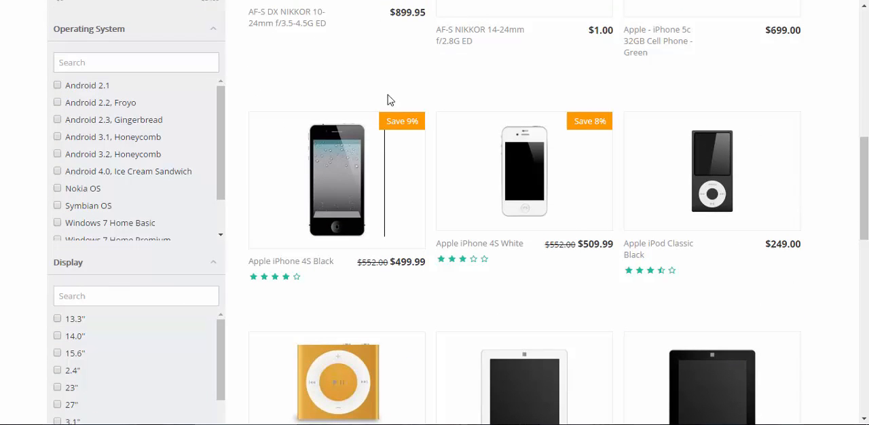
mouse_move(605, 198)
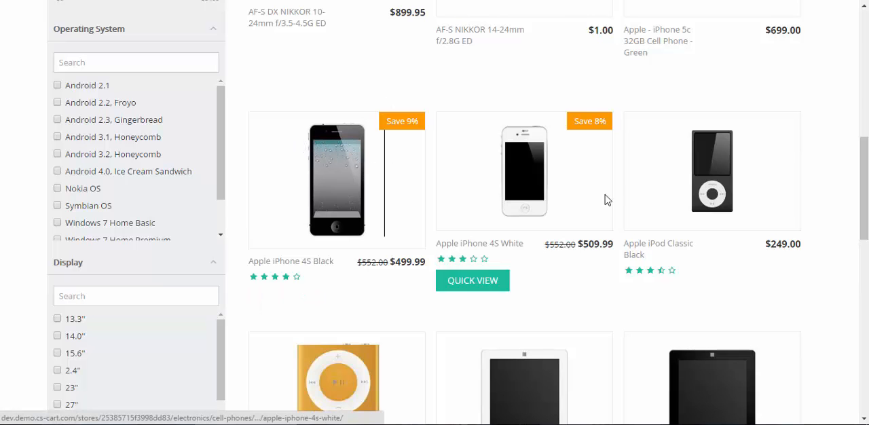
scroll(down, 3)
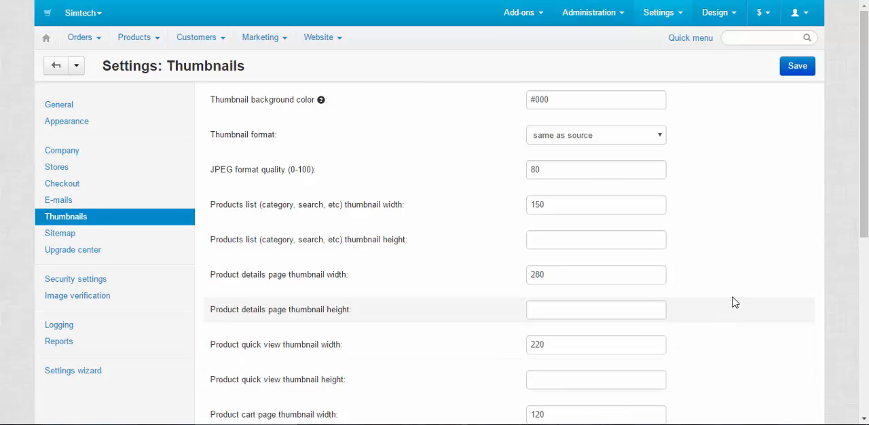
Scroll through the Thumbnails settings to review the blank height and 150 width fields.
scroll(down, 3)
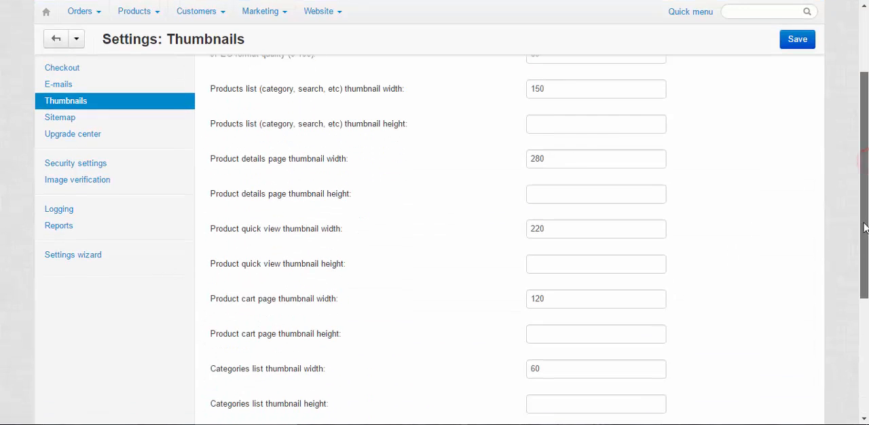
mouse_move(689, 234)
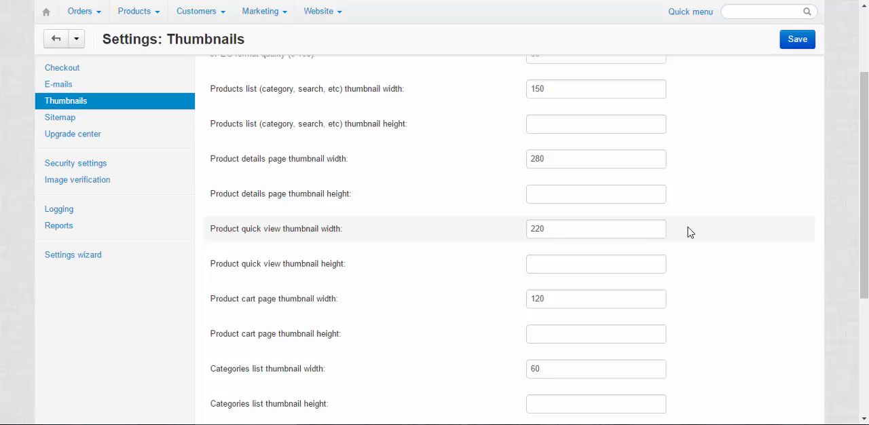
mouse_move(693, 310)
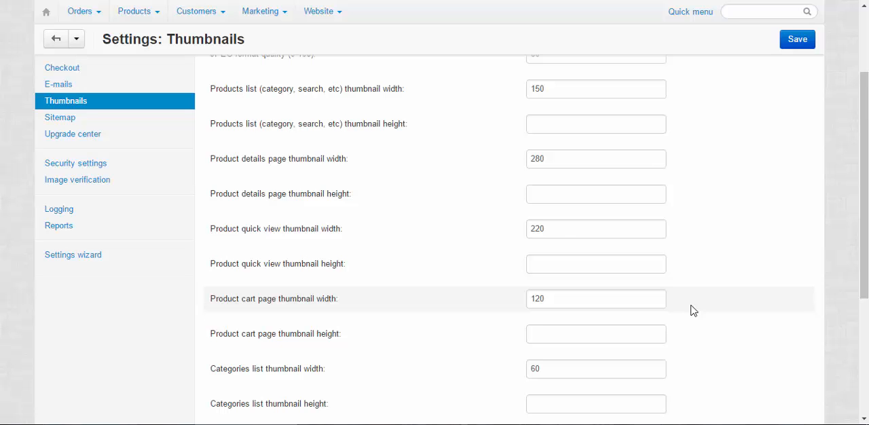
mouse_move(698, 309)
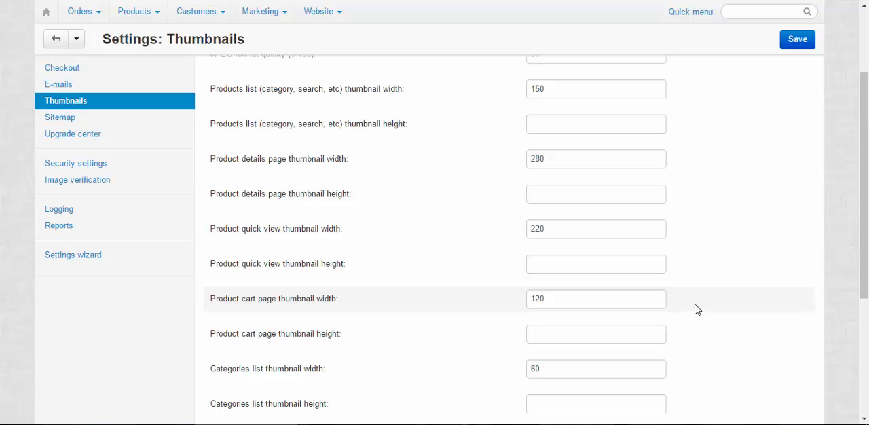
mouse_move(687, 298)
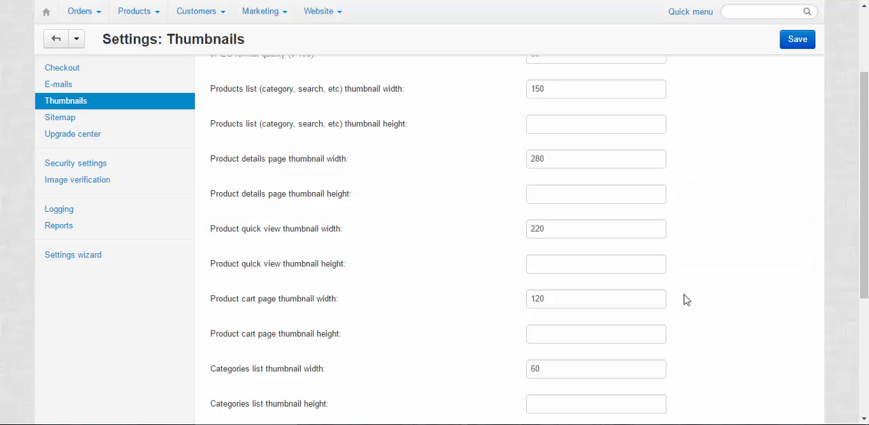
mouse_move(700, 195)
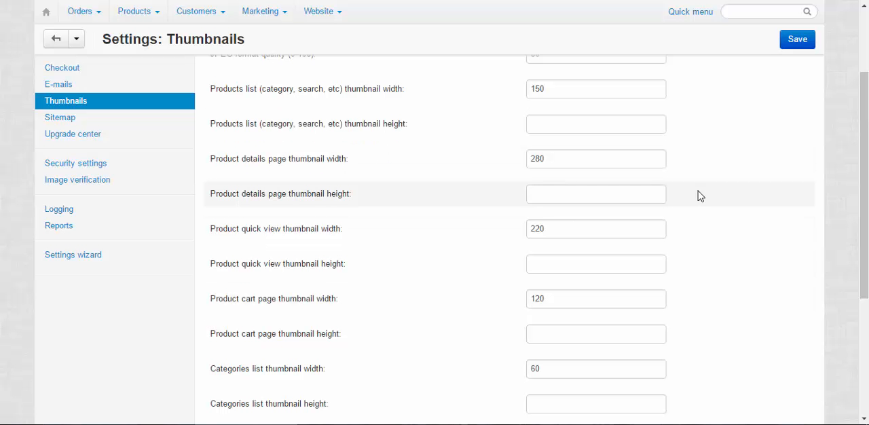
mouse_move(711, 199)
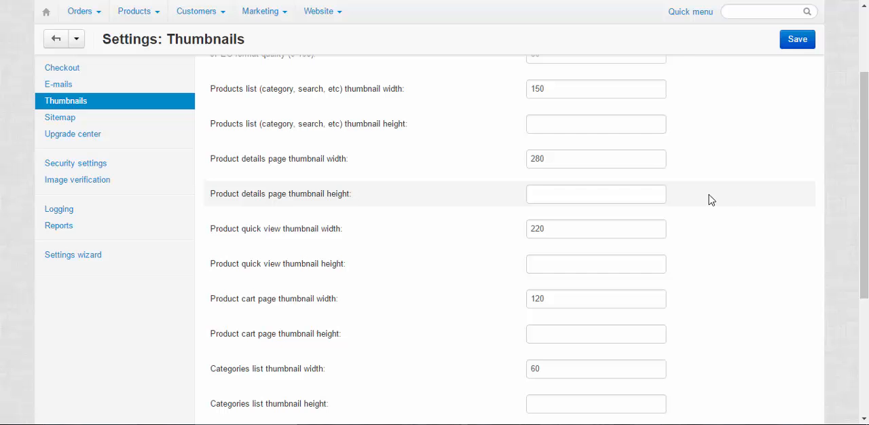
mouse_move(723, 209)
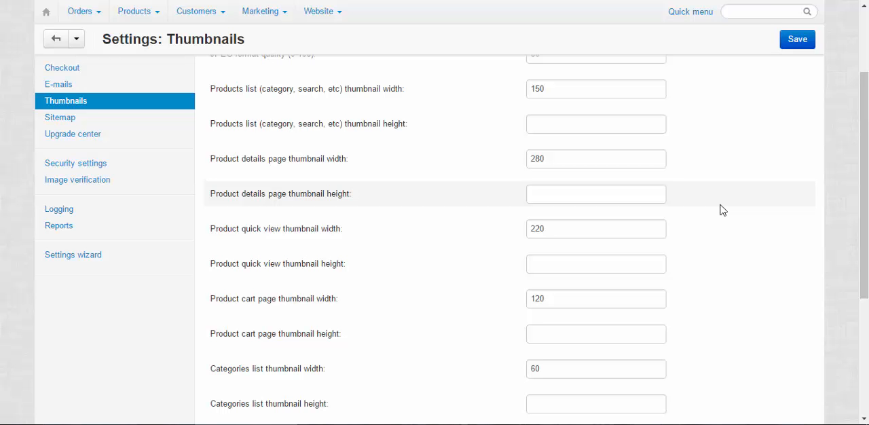
scroll(down, 3)
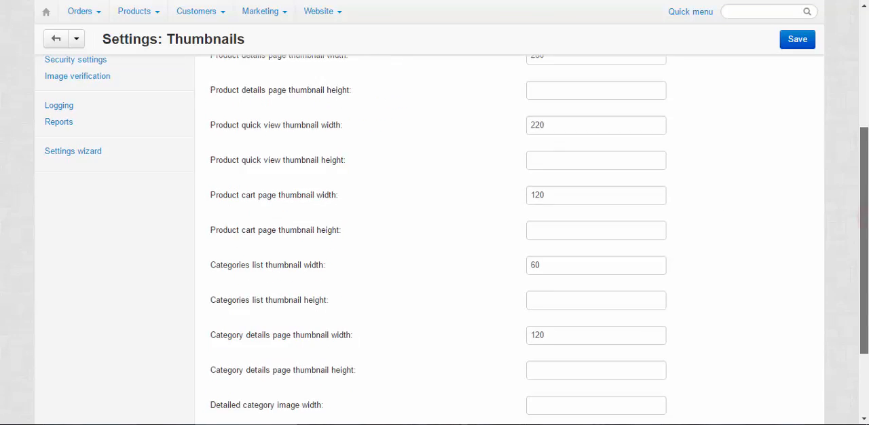
scroll(down, 3)
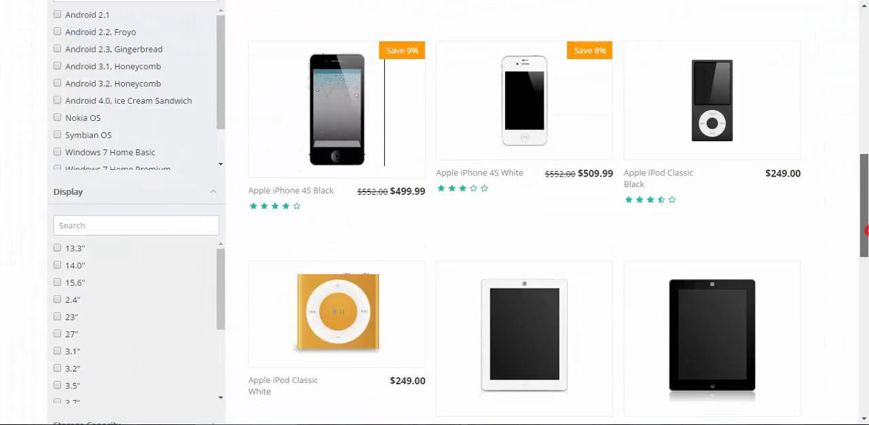
Navigate to the Computers subcategory under Electronics on the storefront.
scroll(up, 3)
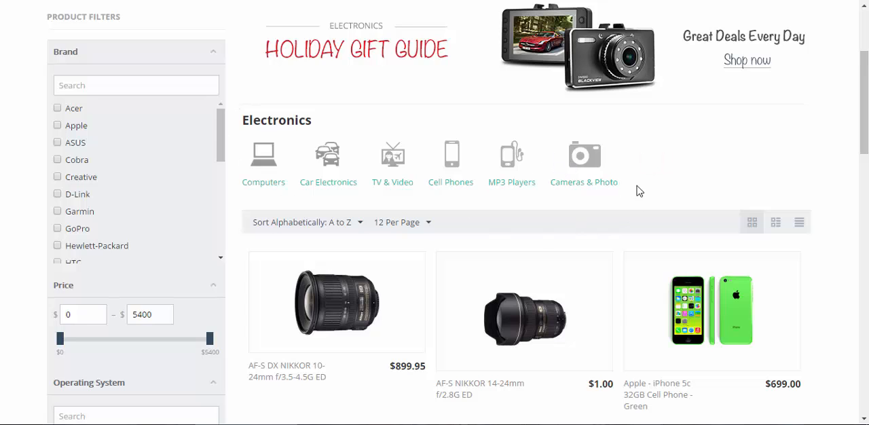
mouse_move(673, 162)
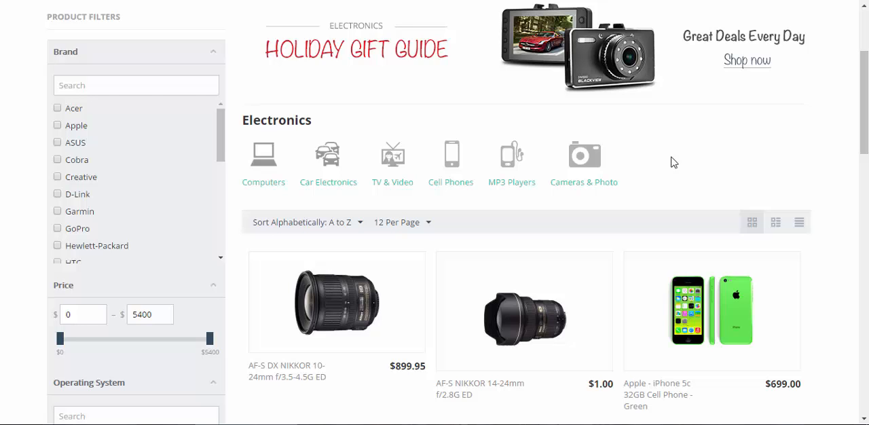
mouse_move(263, 182)
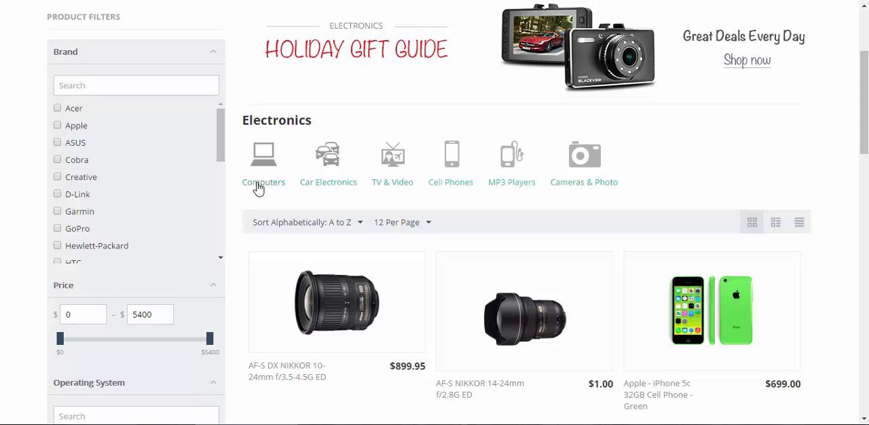
click(263, 182)
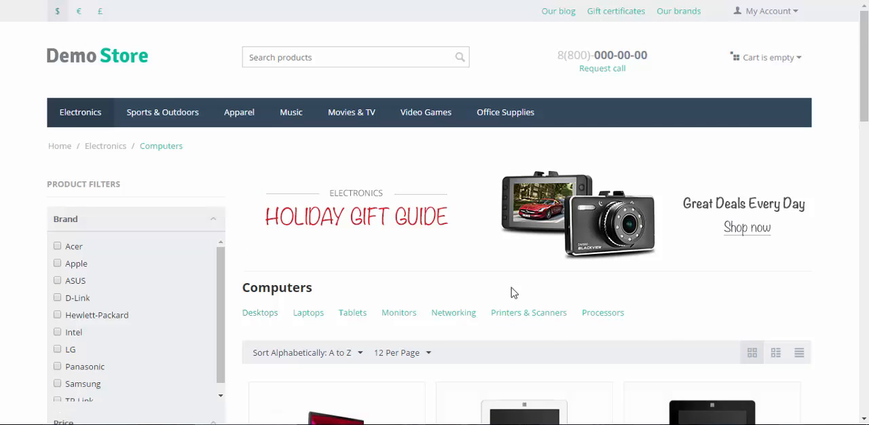
mouse_move(684, 315)
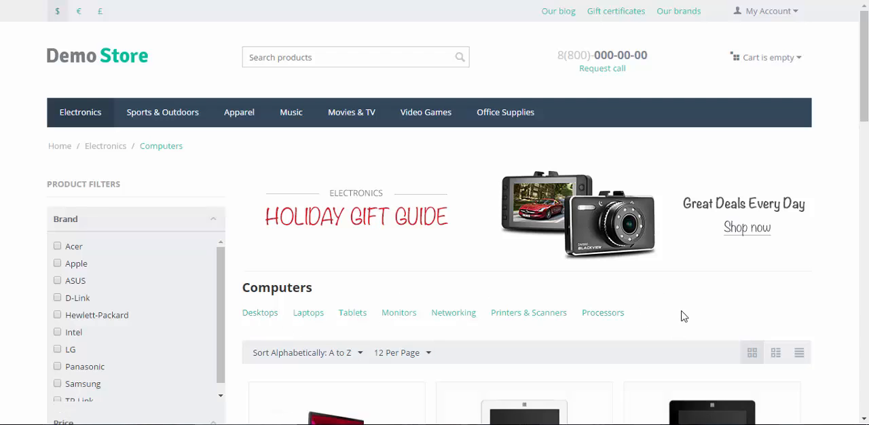
mouse_move(327, 285)
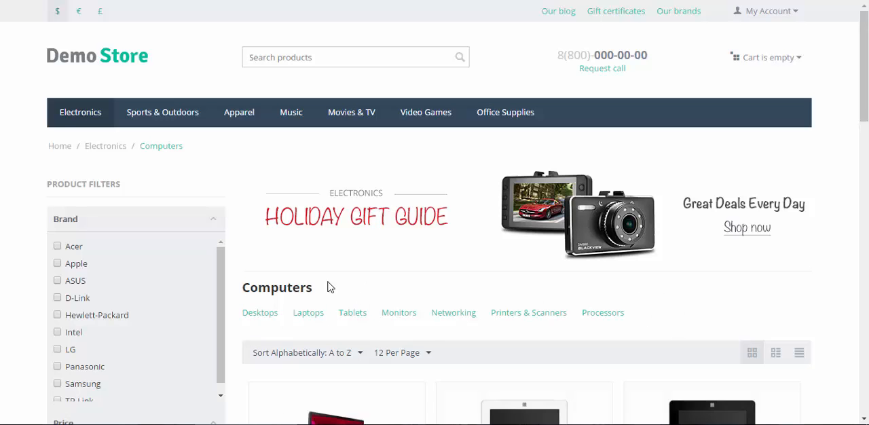
mouse_move(333, 290)
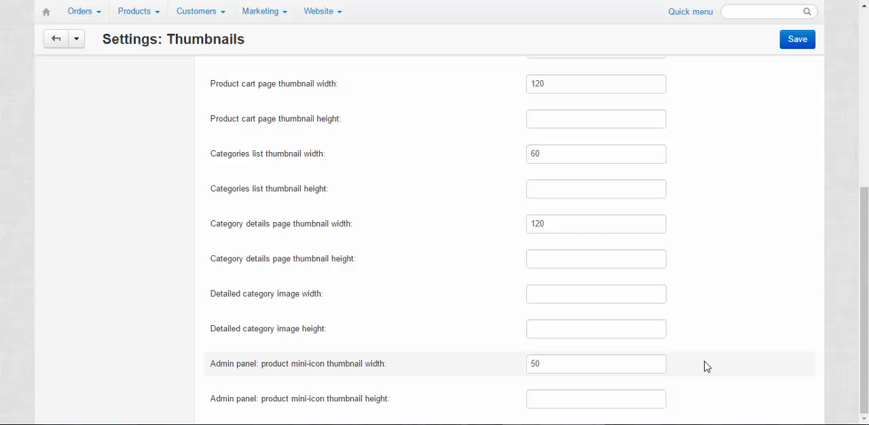
mouse_move(138, 10)
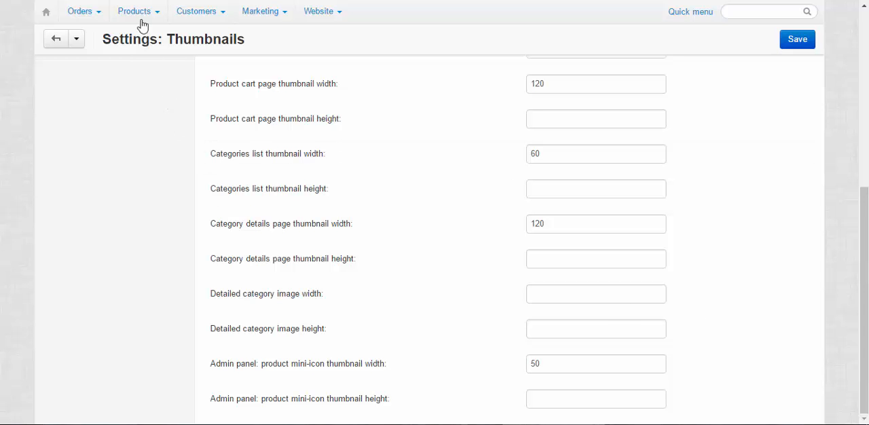
Show the admin Products list with all 239 store products.
click(134, 10)
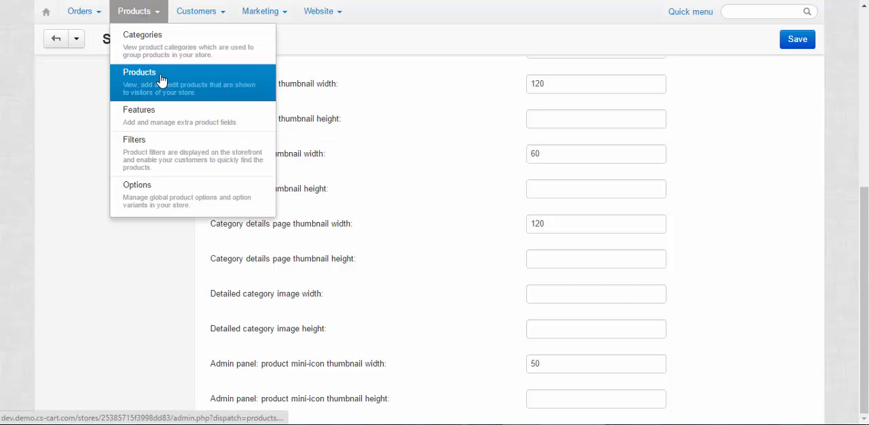
click(138, 81)
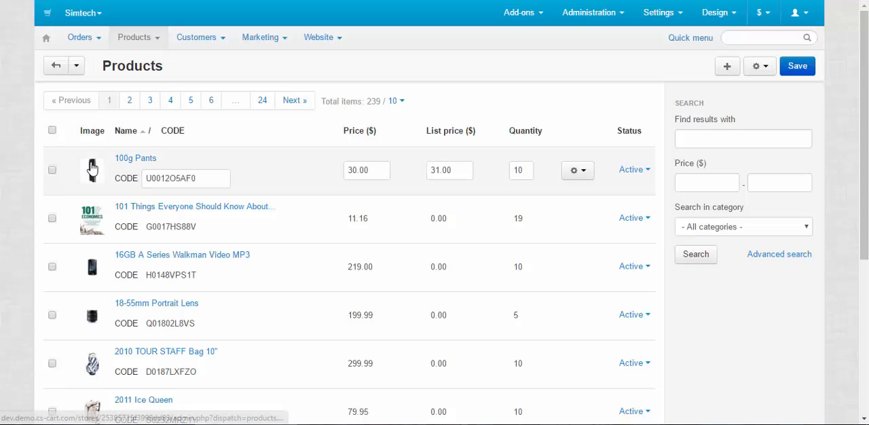